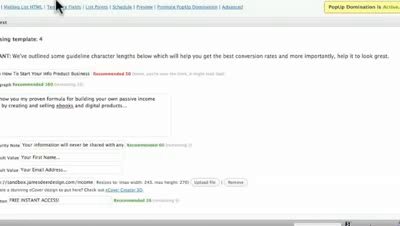
Enter 'test' as the ClickBank nickname in the Promote PopUp Domination settings
left_click(163, 7)
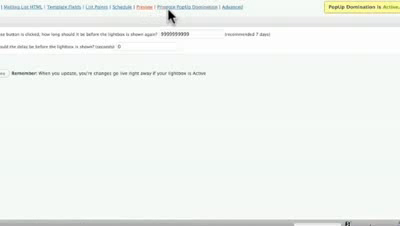
left_click(152, 10)
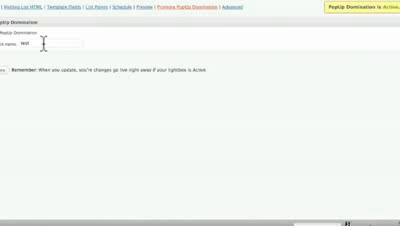